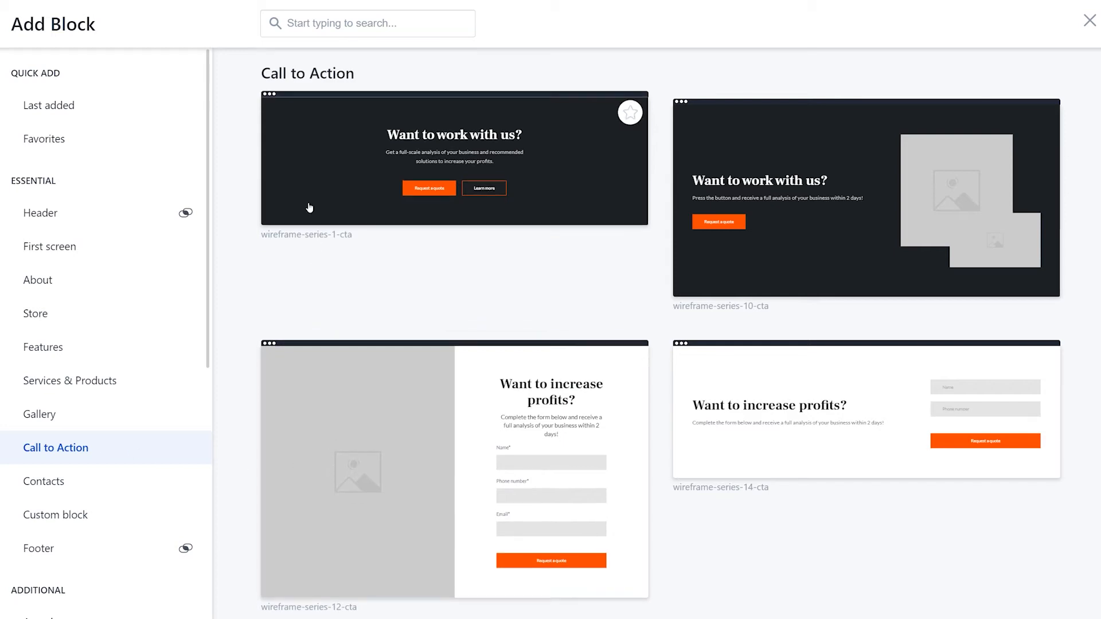
Close the Add Block catalogue to return to the City Guide page.
click(49, 247)
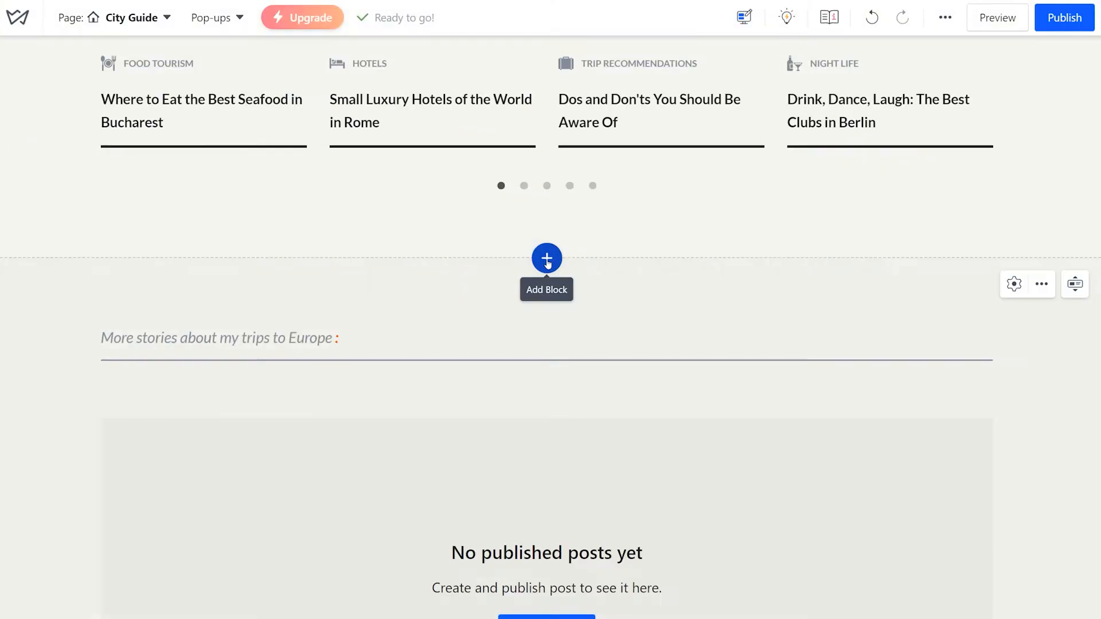
Insert a new Custom block above the More stories section and reach its title actions.
click(546, 259)
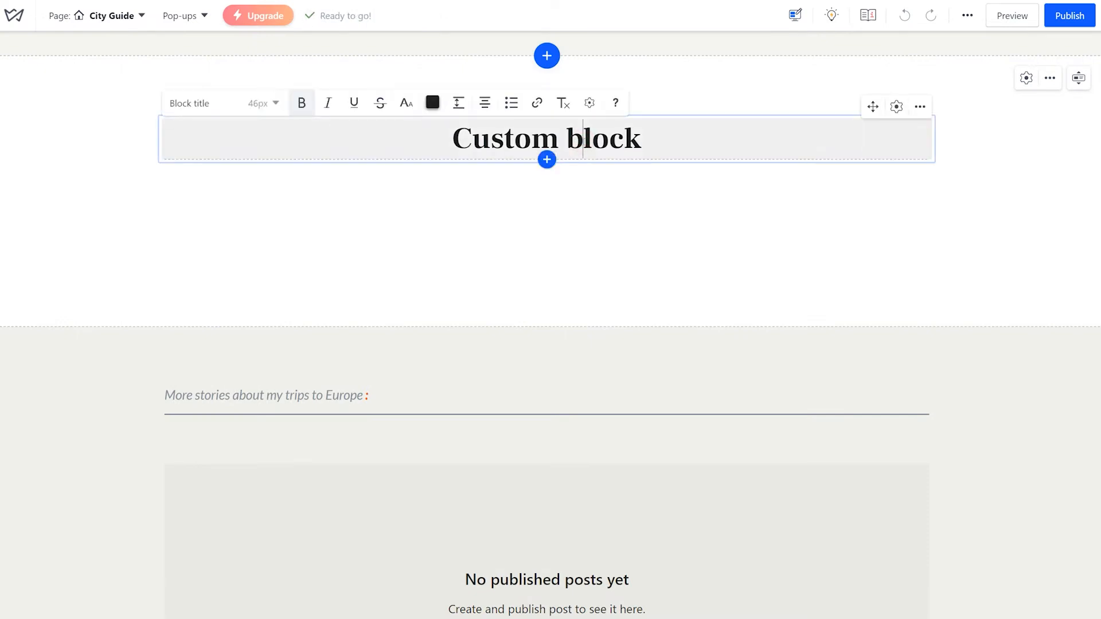
click(920, 106)
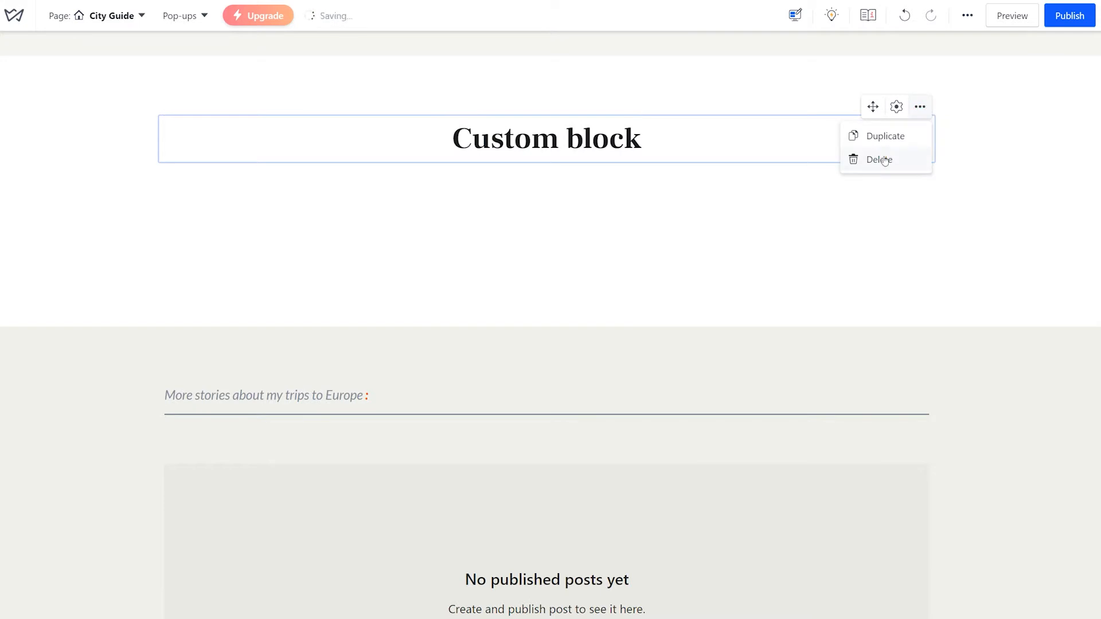
Delete the block title and add a second column beside the statue photo for the article list.
click(879, 159)
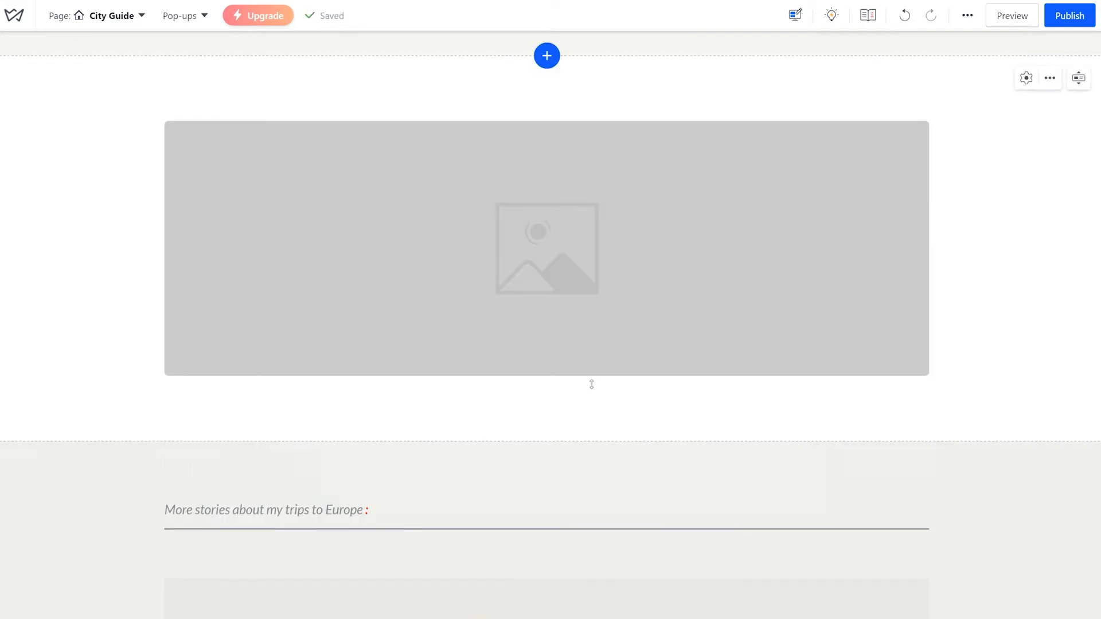
mouse_move(938, 248)
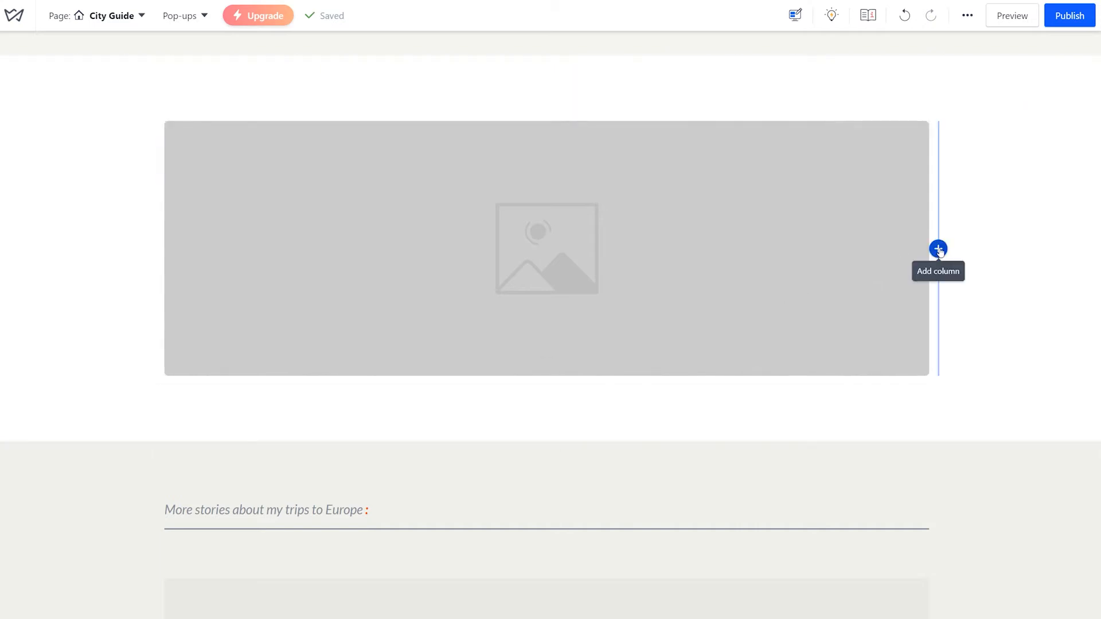
click(938, 248)
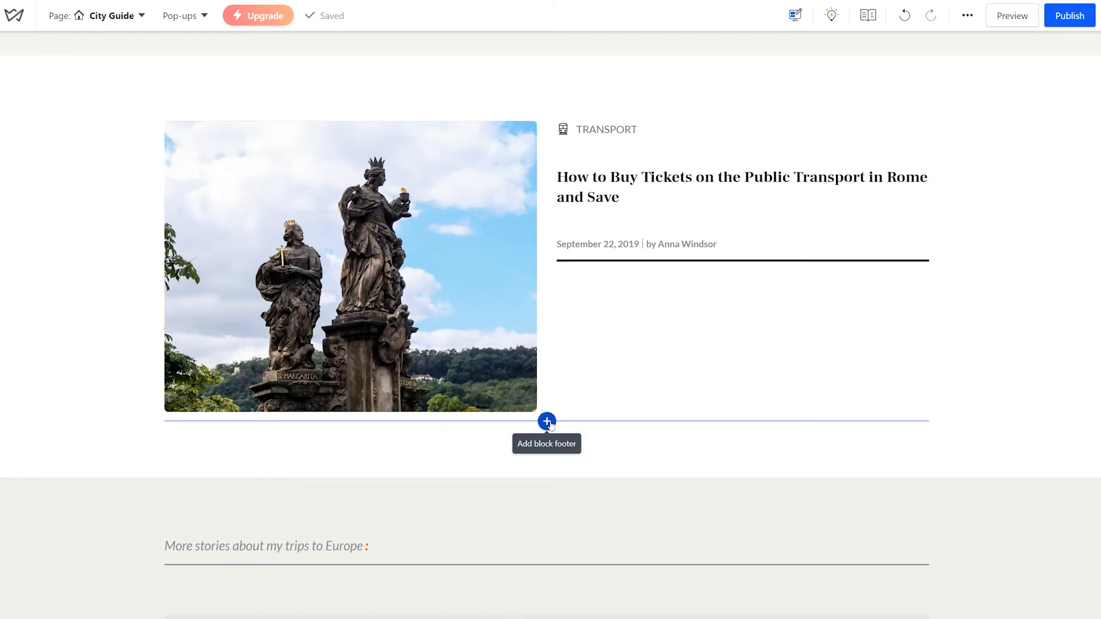
Add a block footer and give its column a solid background colour.
click(546, 422)
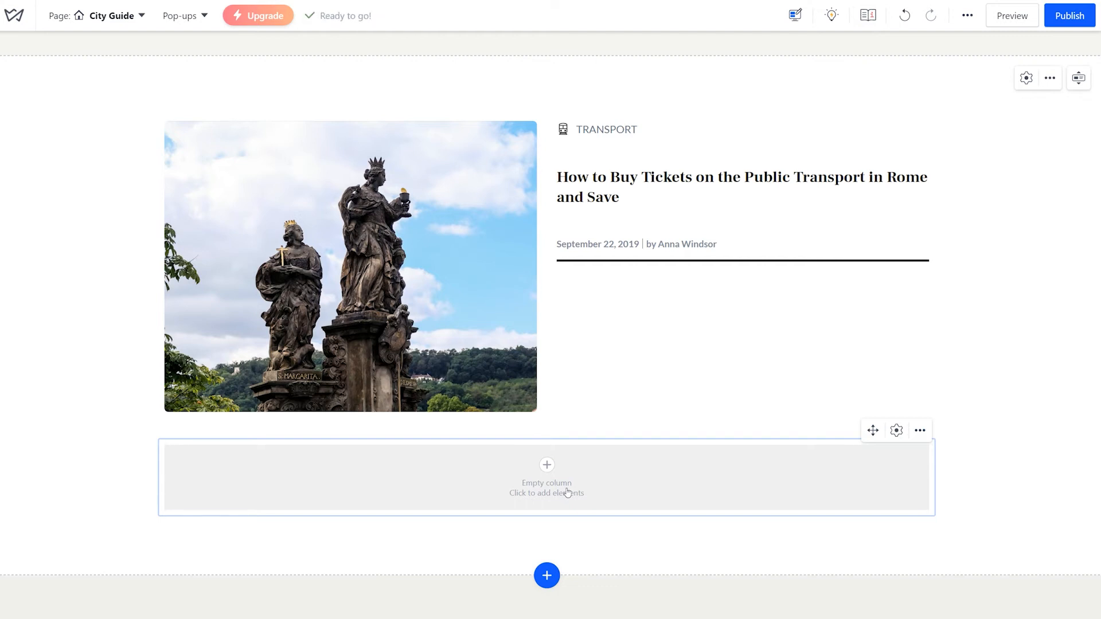
click(896, 106)
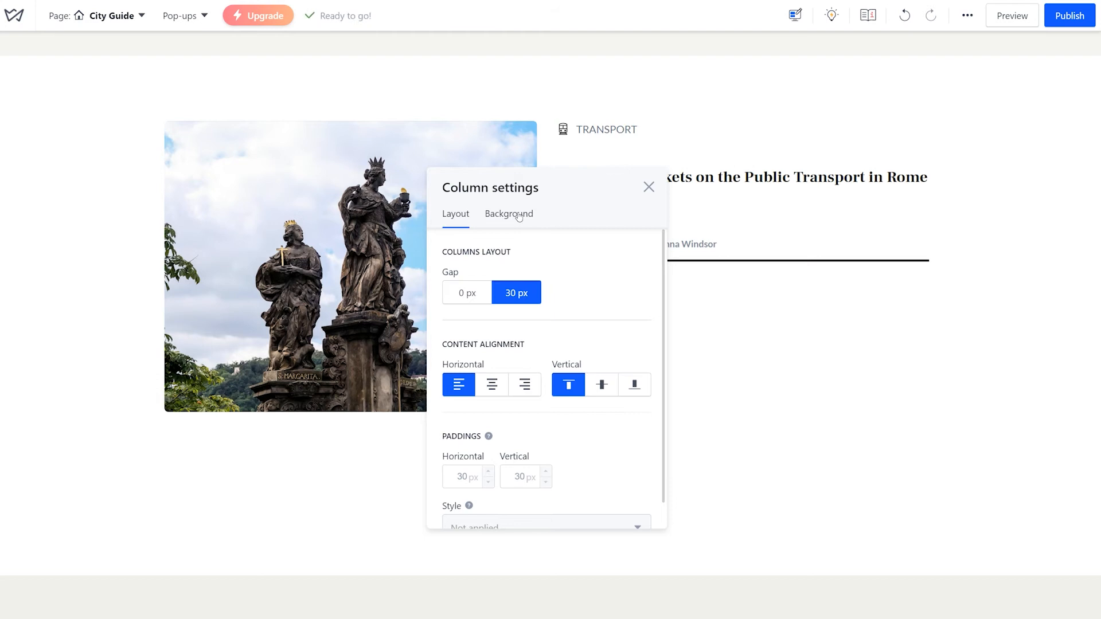
click(509, 214)
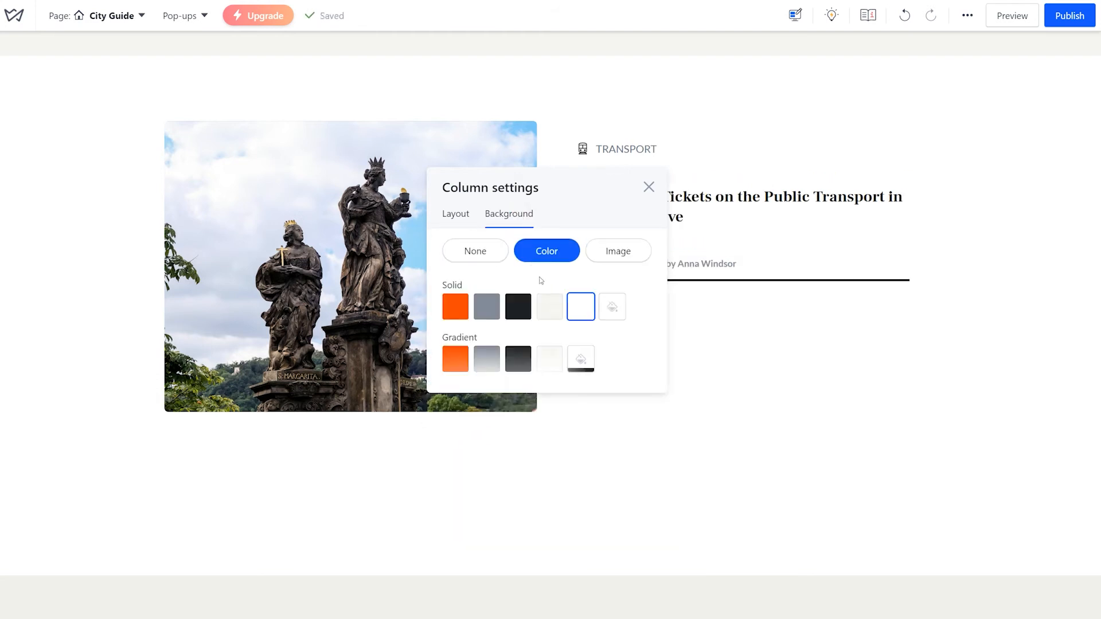
click(648, 187)
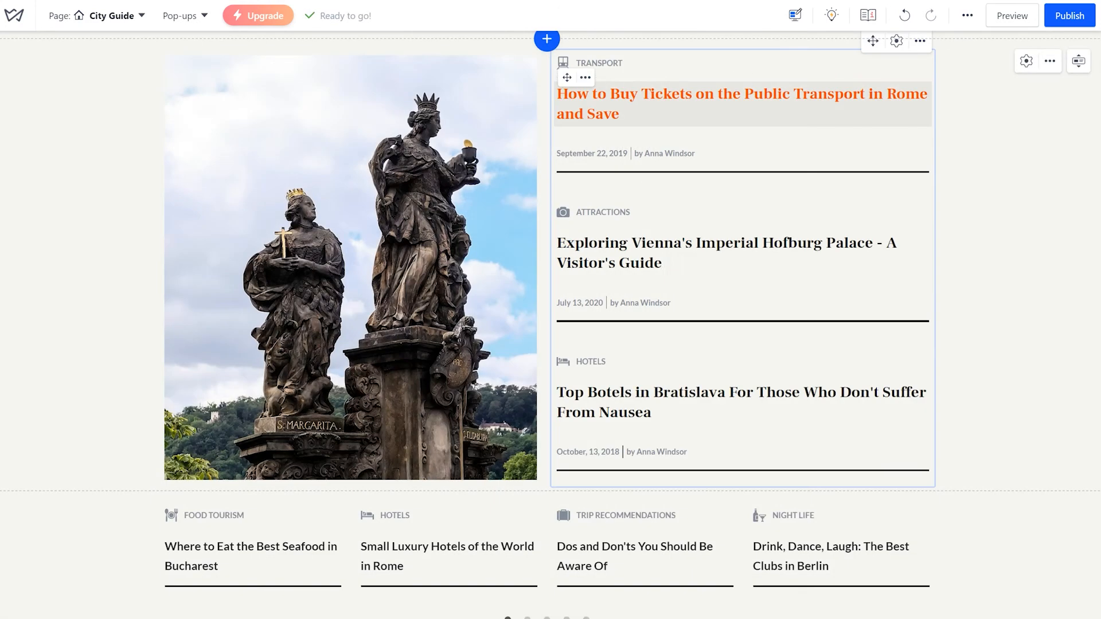
Browse the finished example pages: the Prague guide article and the reviewer contact section.
click(722, 253)
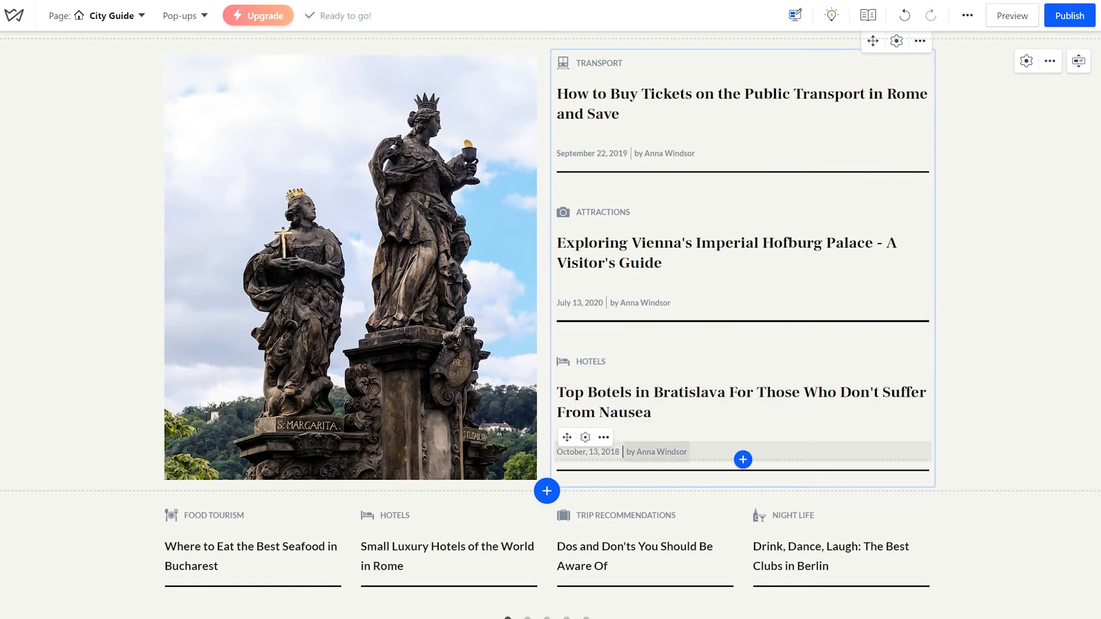
click(1011, 16)
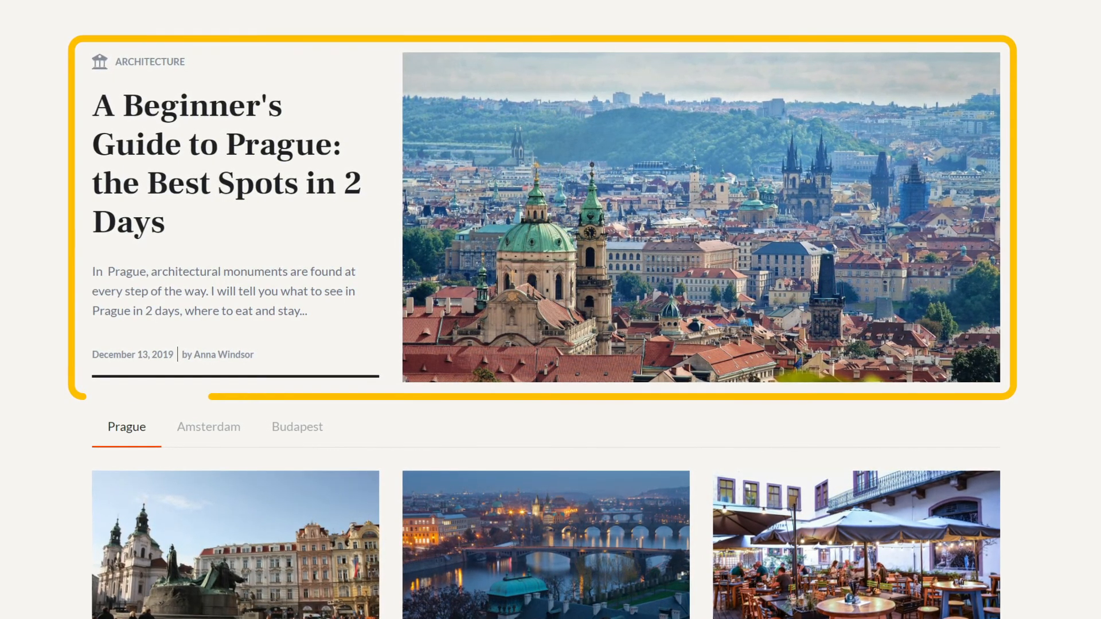
scroll(down, 3)
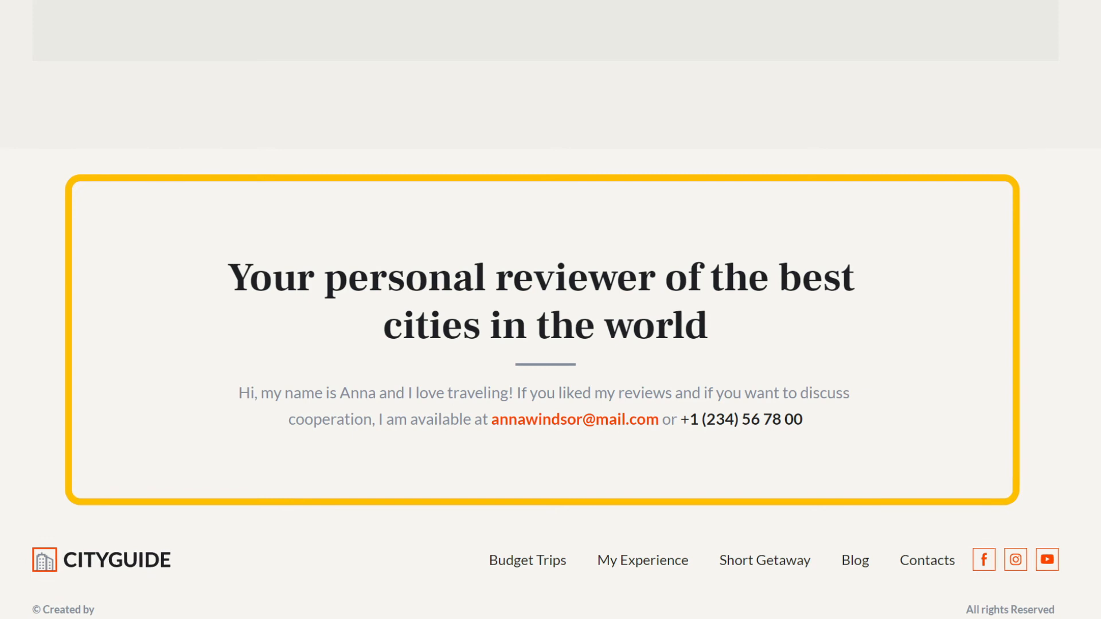